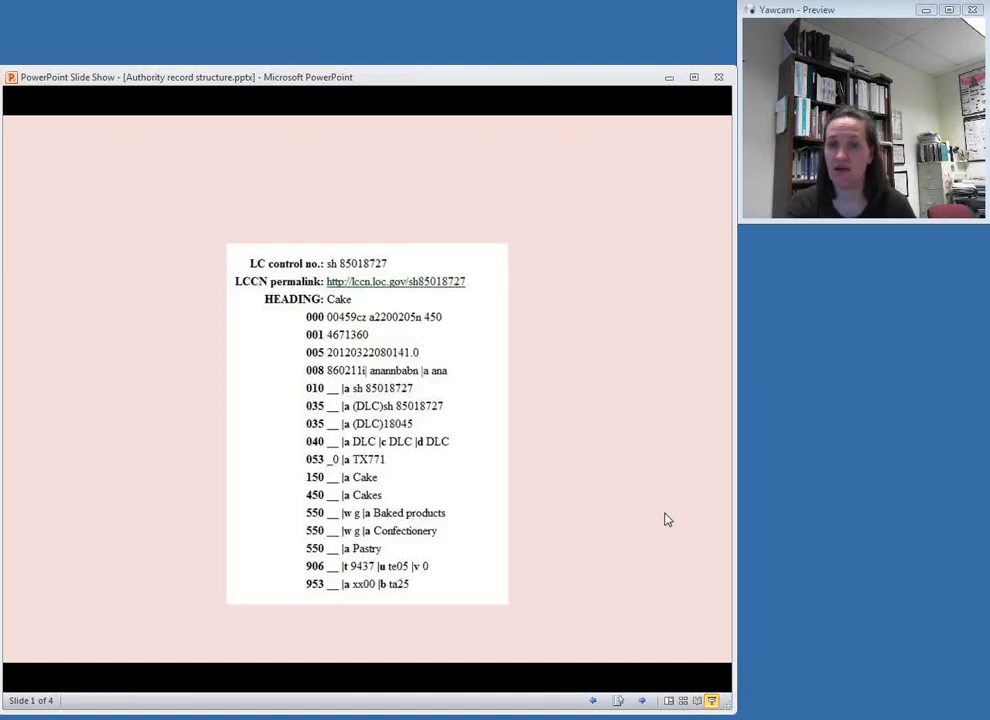
mouse_move(672, 496)
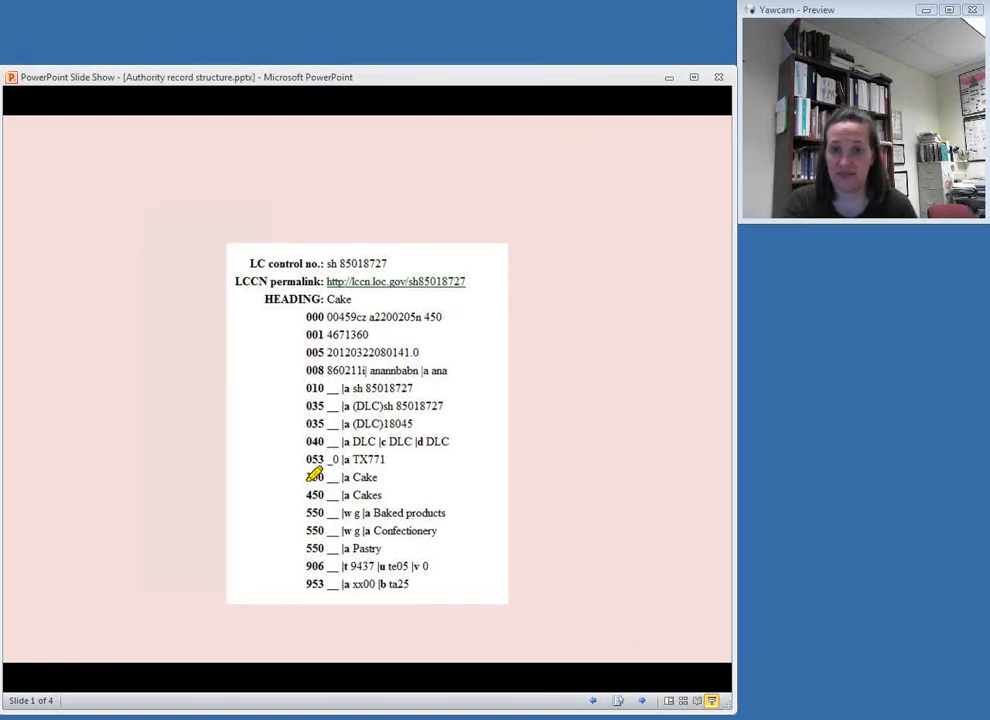
Mark the 150 Cake heading line with a yellow highlighter stroke
drag(304, 476, 390, 476)
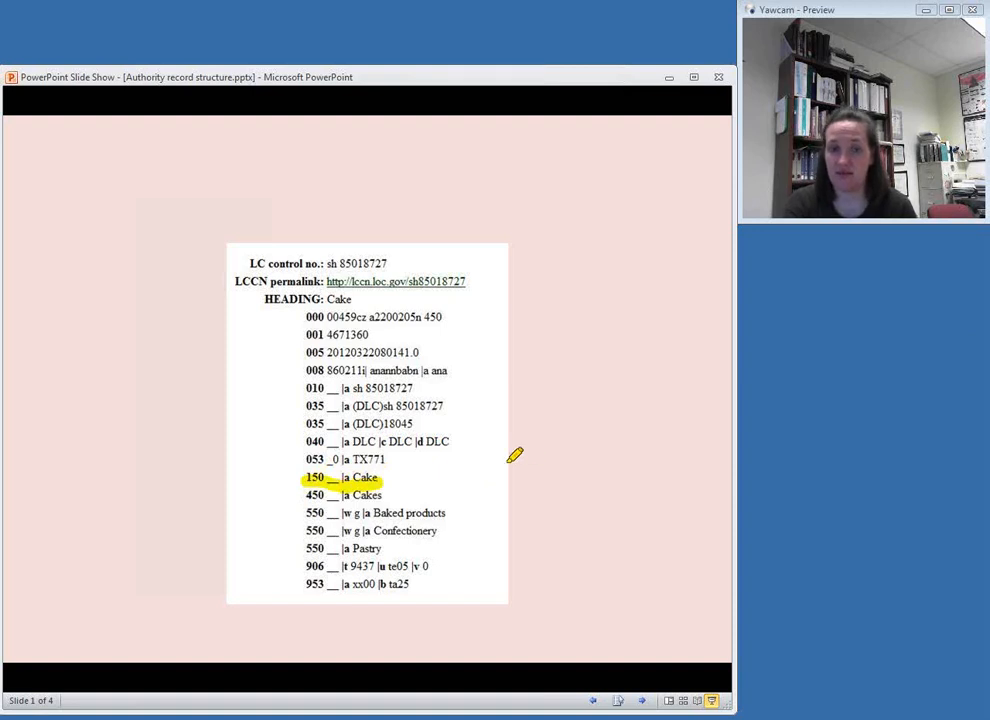
mouse_move(668, 468)
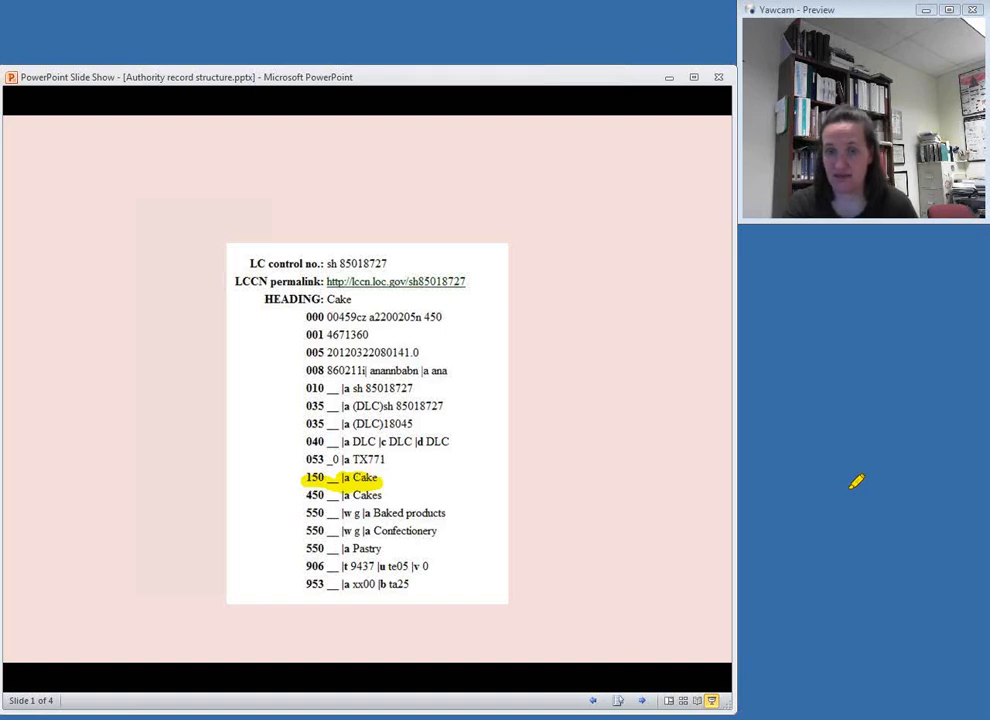
mouse_move(856, 478)
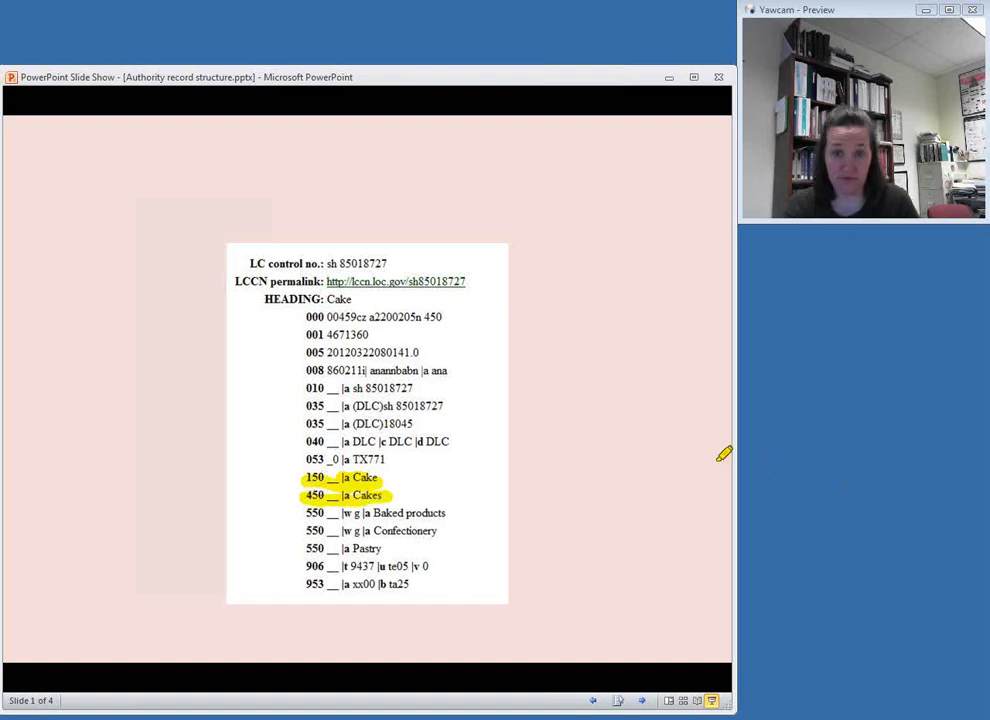
mouse_move(778, 456)
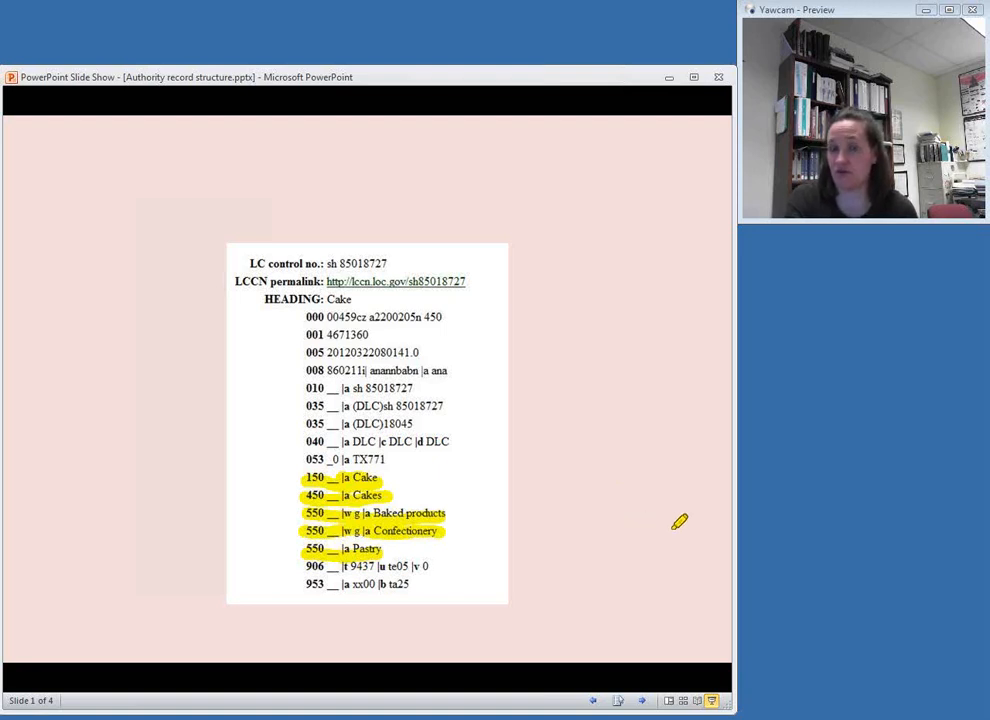
mouse_move(668, 518)
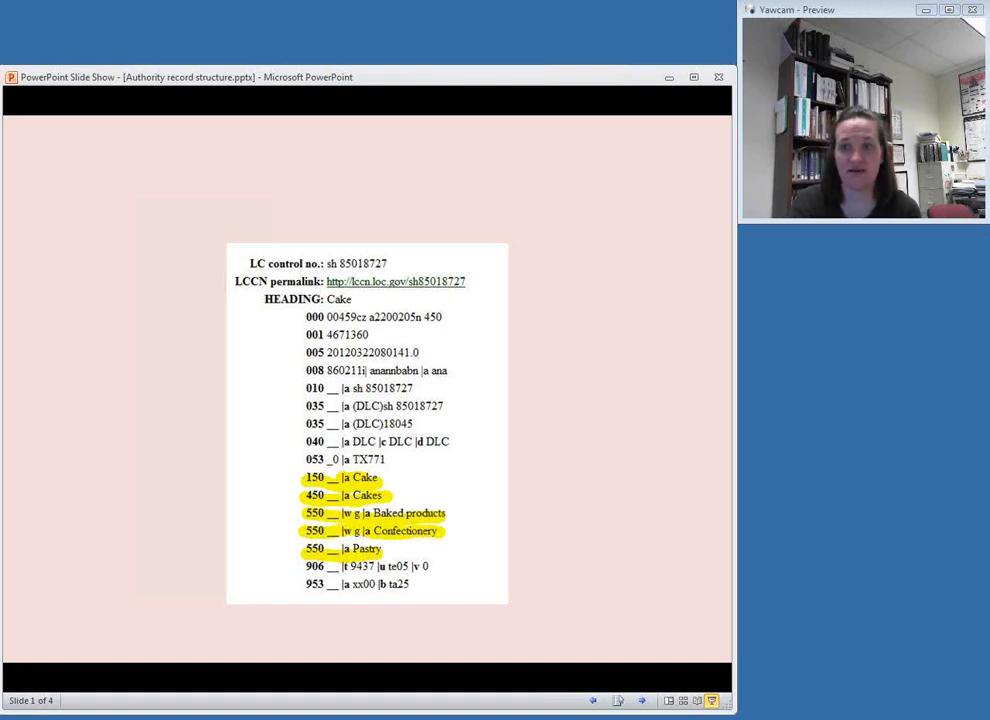
mouse_move(600, 612)
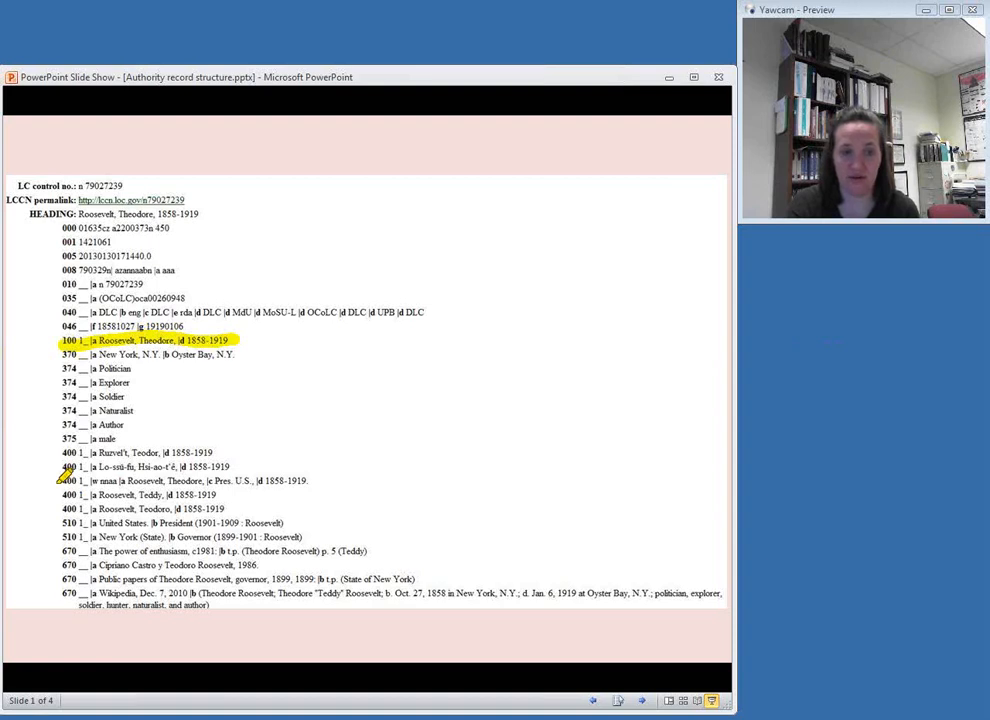
mouse_move(68, 490)
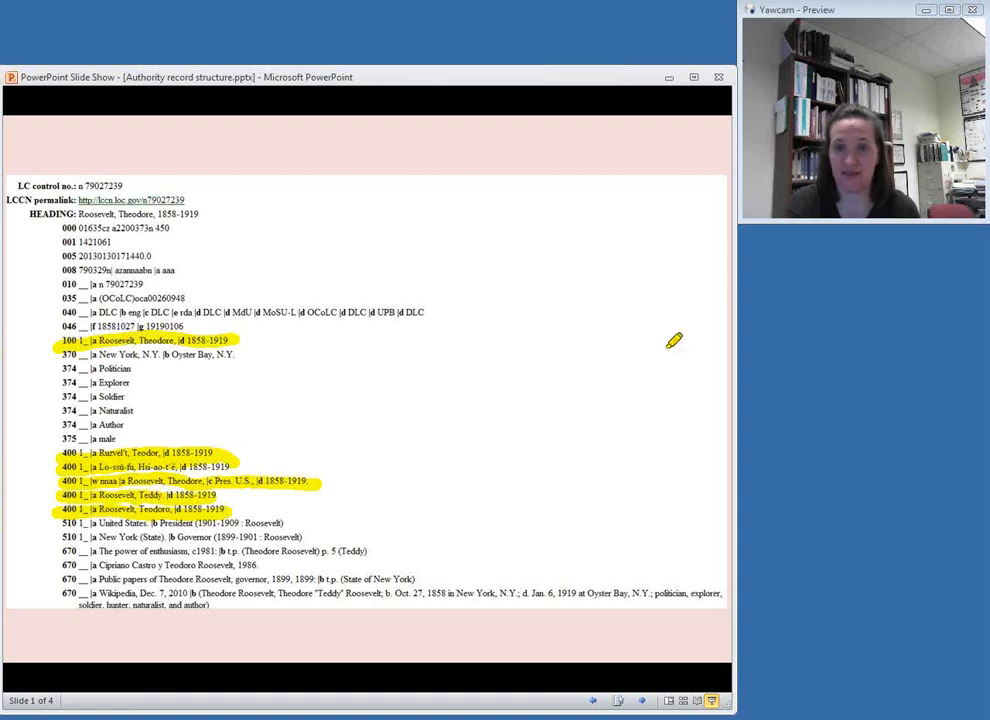
mouse_move(864, 390)
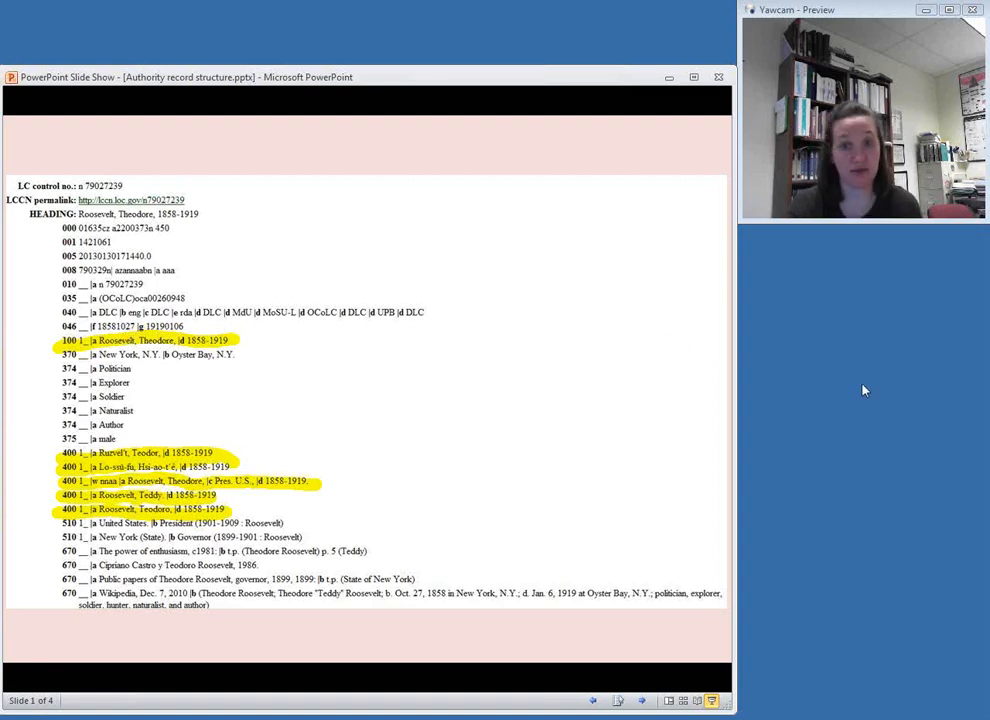